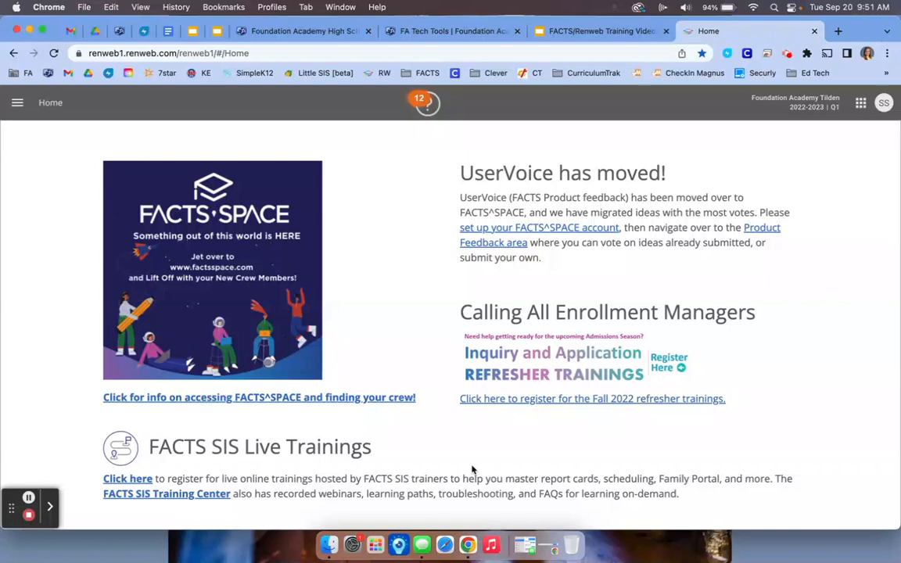
pyautogui.moveTo(77, 201)
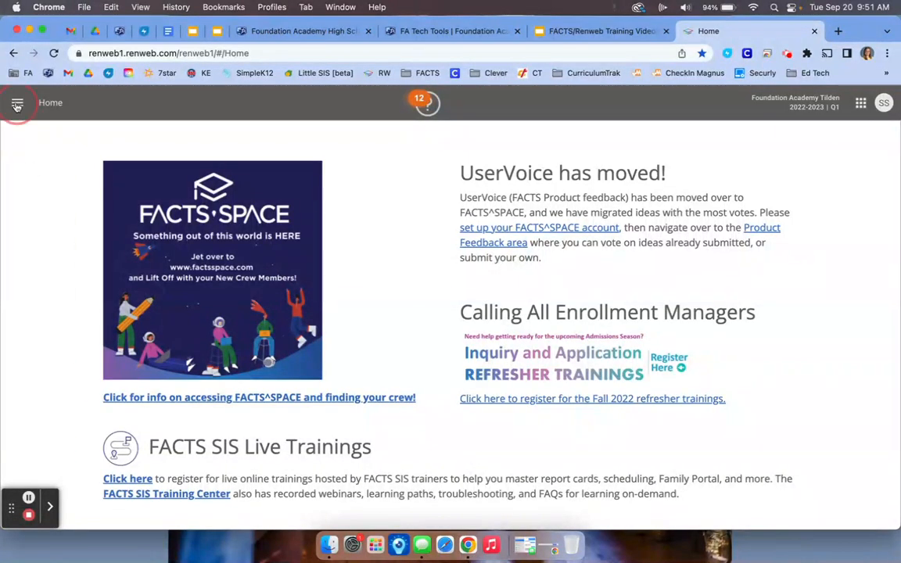
# Step: Open Communications from the main side menu to begin a new email
pyautogui.click(18, 102)
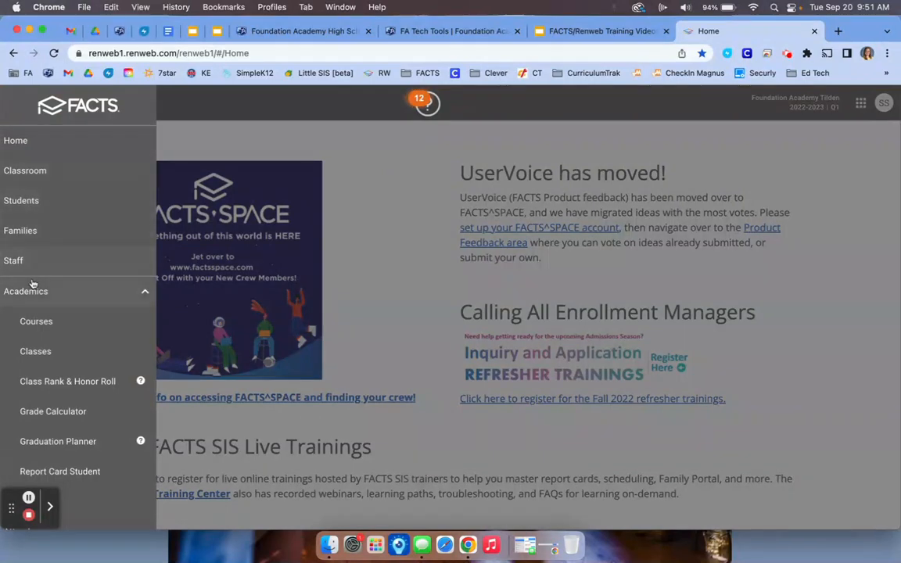
pyautogui.scroll(-3)
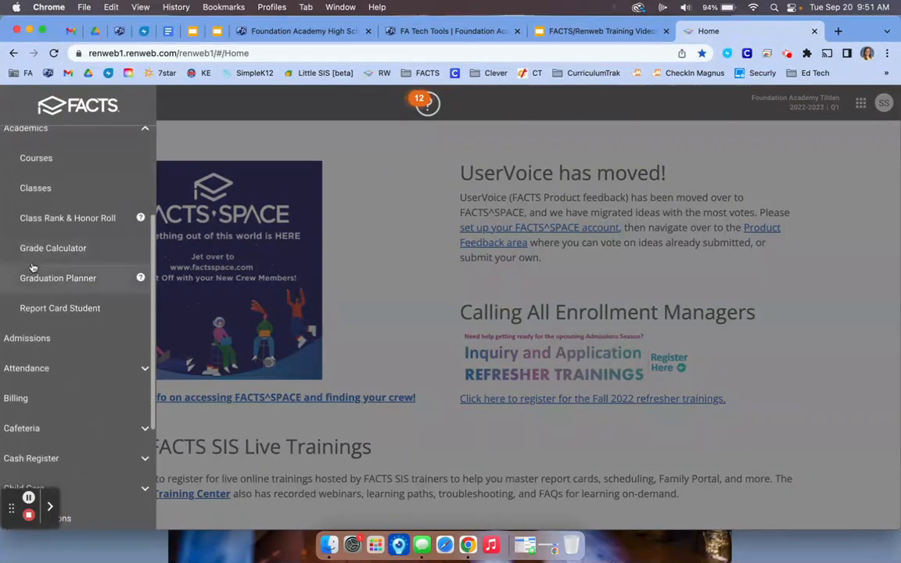
pyautogui.scroll(-3)
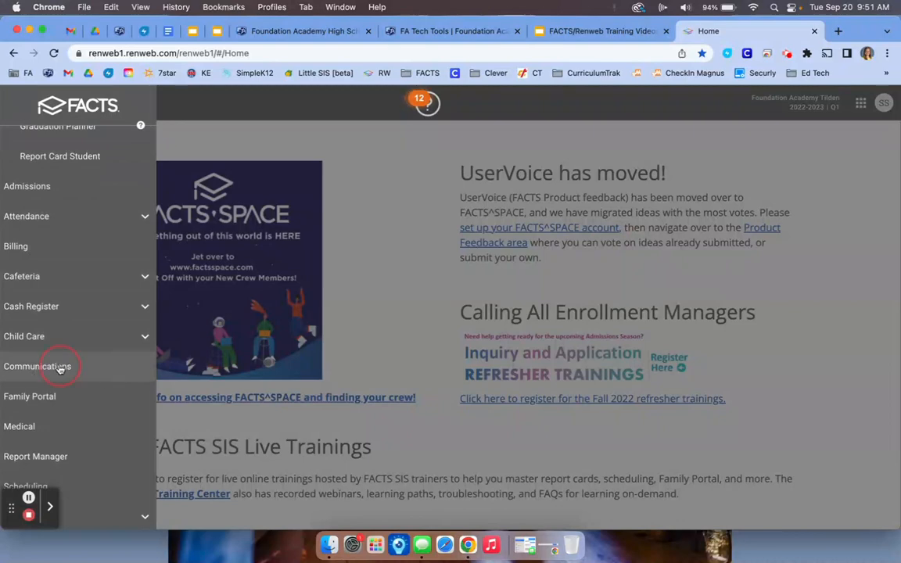
pyautogui.click(36, 366)
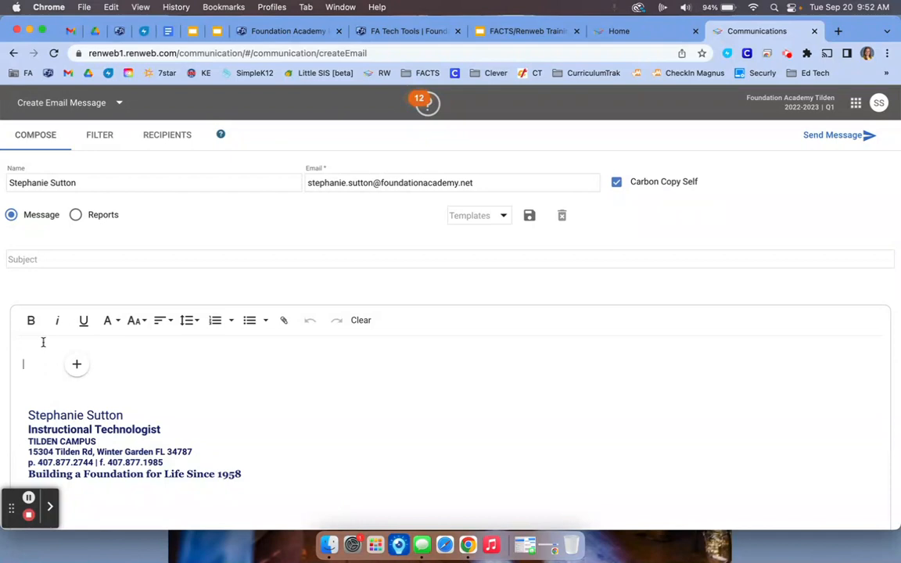
# Step: Type placeholder text 'sa;ldkfjas;ldkfjasldkfjadls' into the email body above the signature
pyautogui.write('sa;ldkfjas;ldkfjasldkfjadlskfjskdjfladskfj')
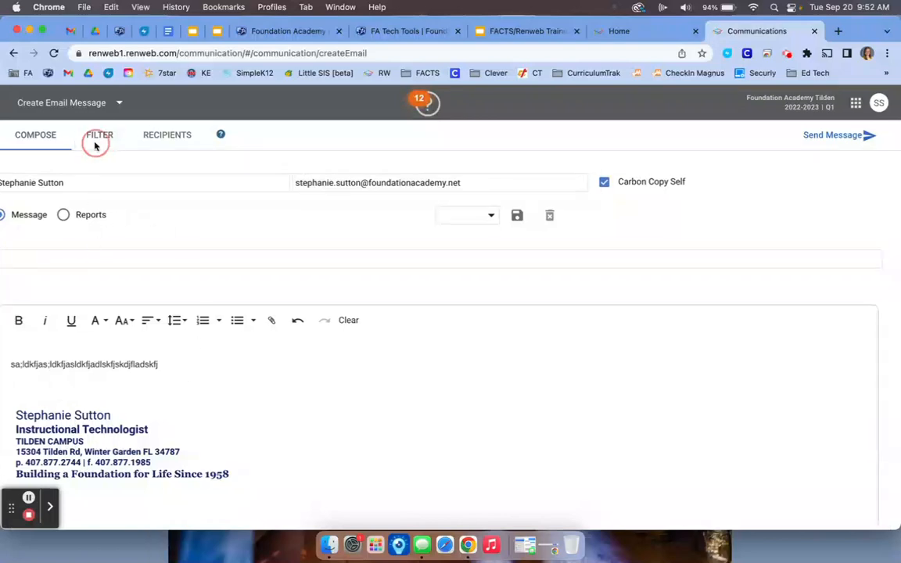
# Step: Filter recipients to Substatus Grade: 07 and select all listed students
pyautogui.click(100, 135)
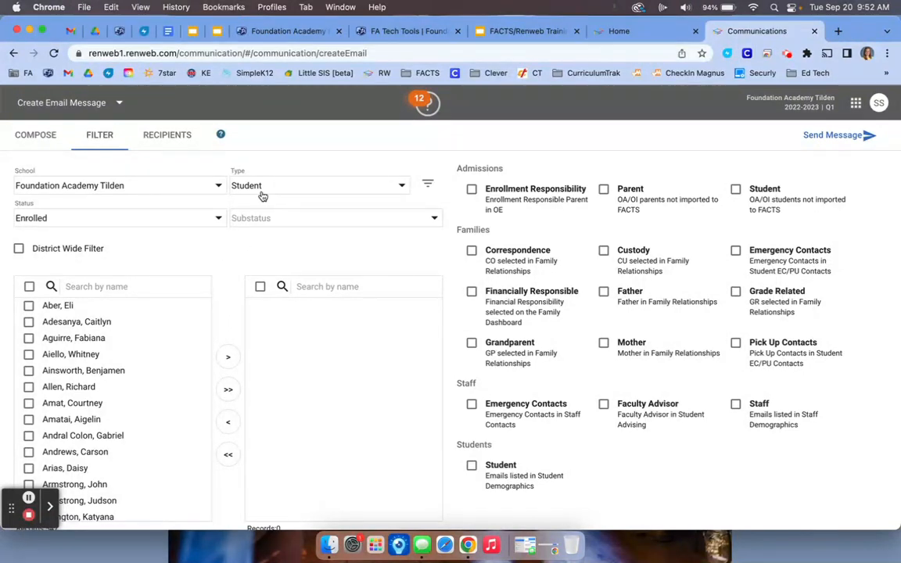
pyautogui.click(319, 185)
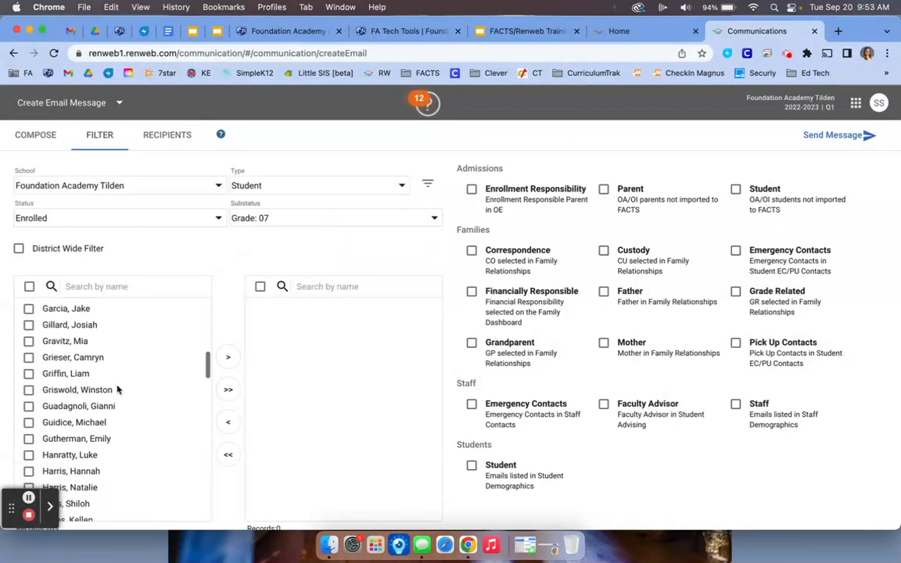
pyautogui.click(29, 286)
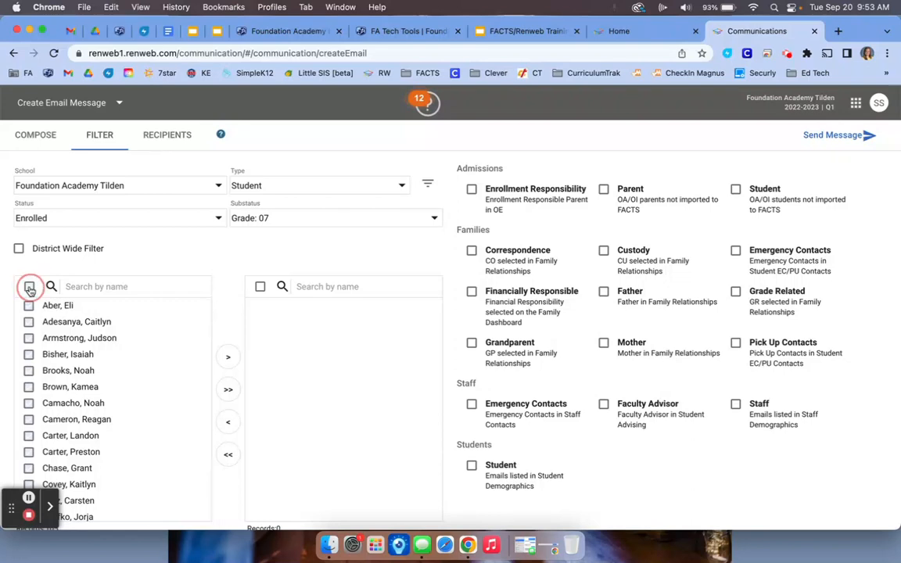
pyautogui.click(227, 390)
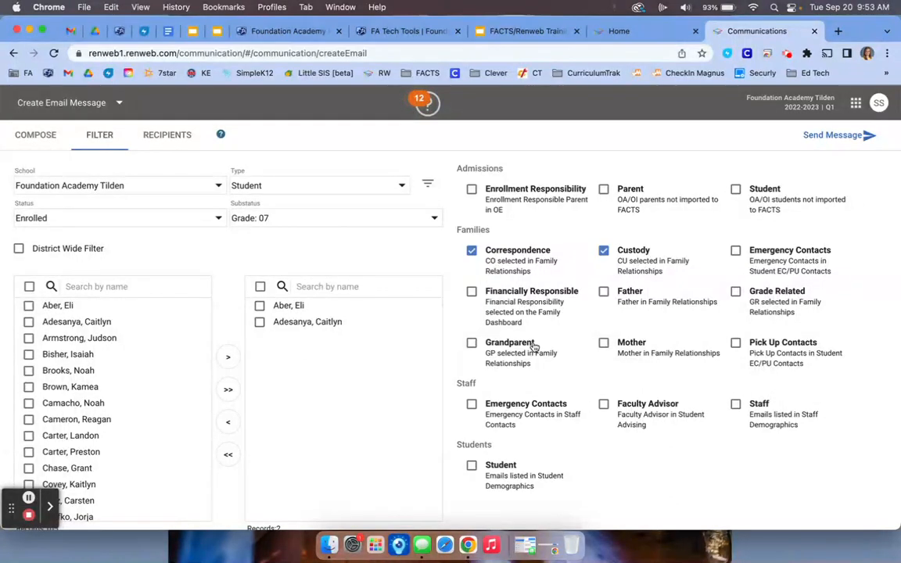
# Step: Add the two selected students and check Correspondence, Custody and Student contact types
pyautogui.click(471, 342)
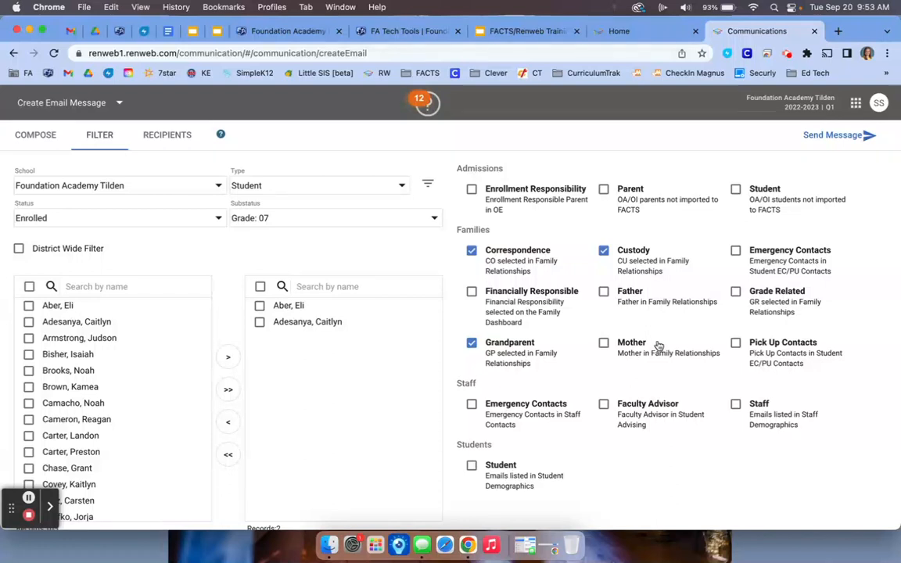
pyautogui.click(603, 291)
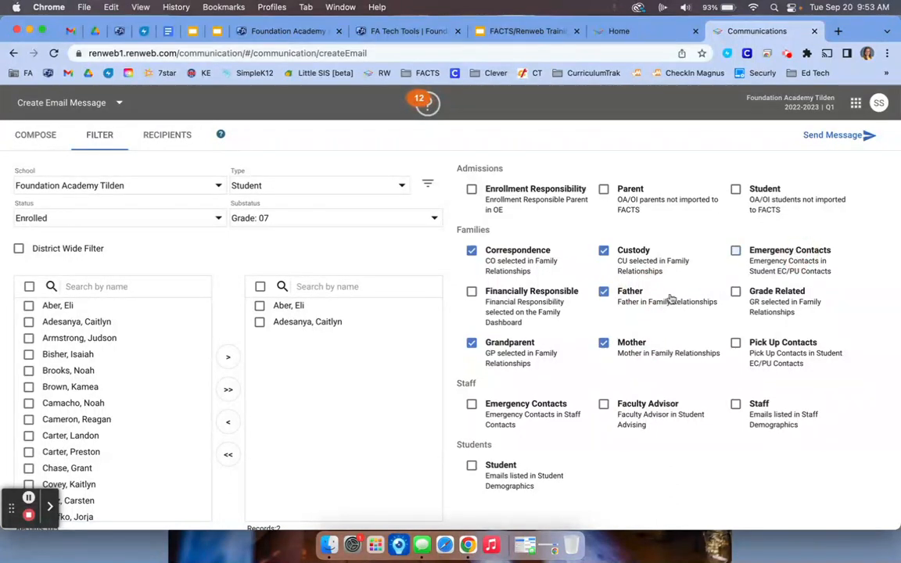
pyautogui.click(471, 342)
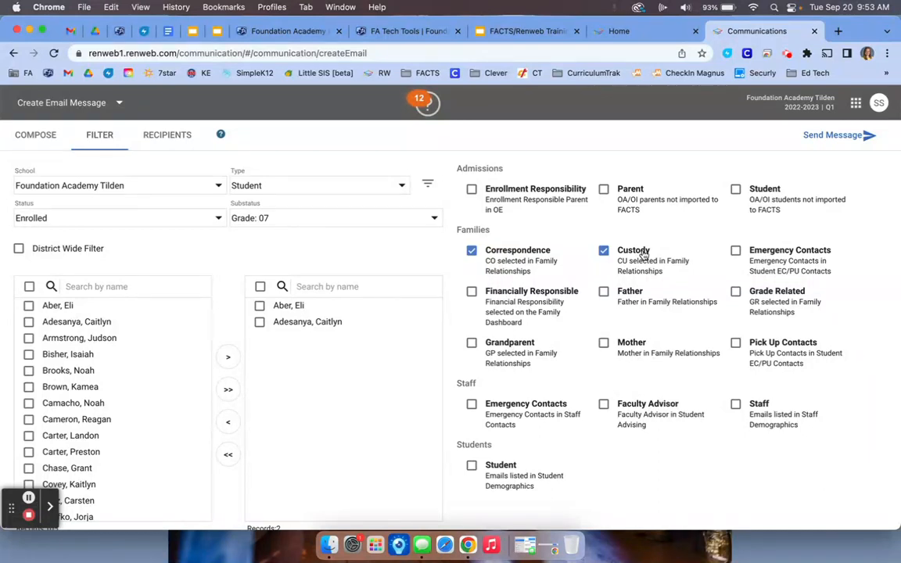
pyautogui.click(471, 465)
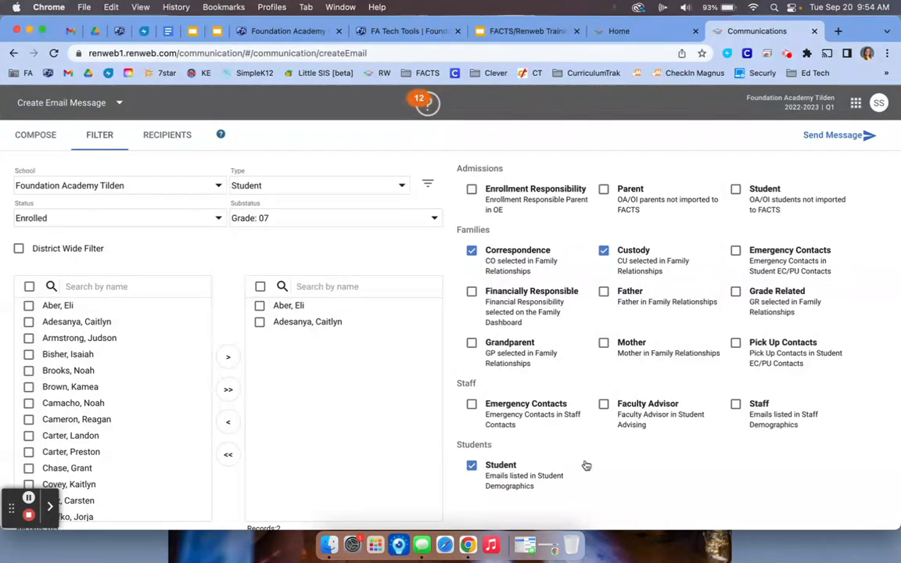
pyautogui.moveTo(499, 485)
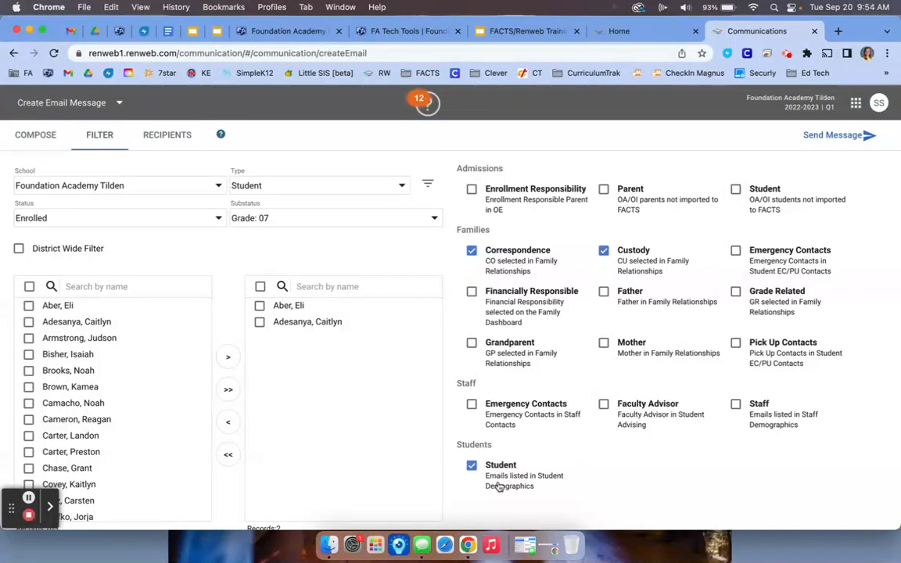
# Step: Check the Recipients table of student and family emails, then go back to Compose
pyautogui.click(166, 135)
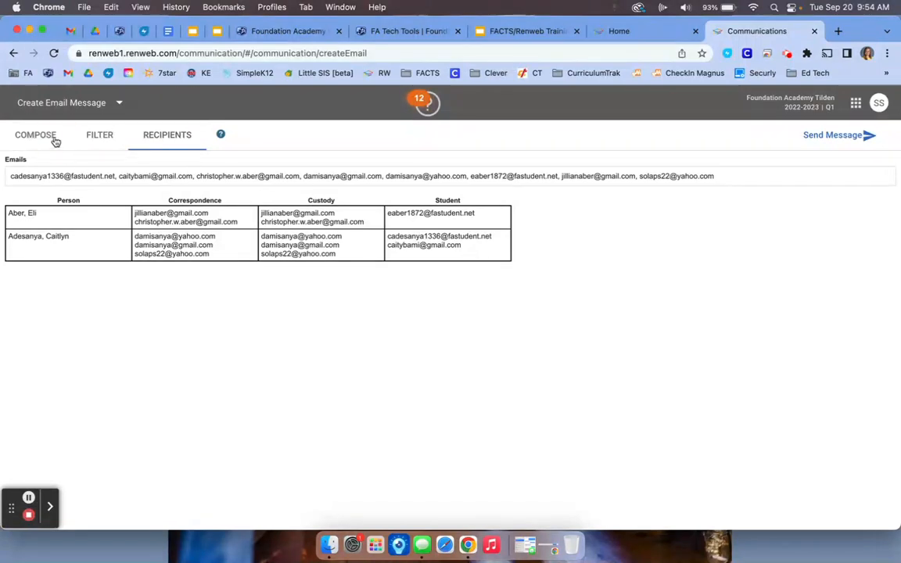
pyautogui.click(35, 134)
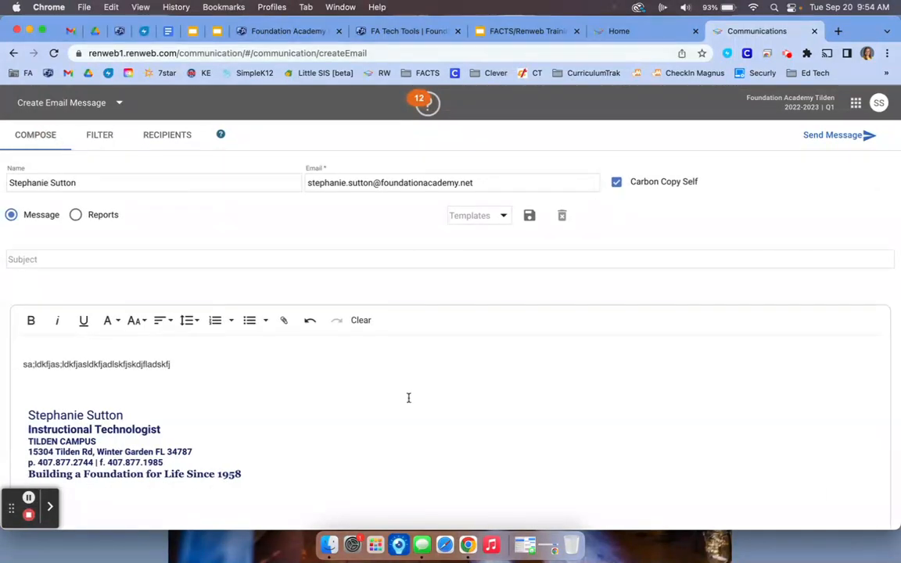
pyautogui.moveTo(809, 177)
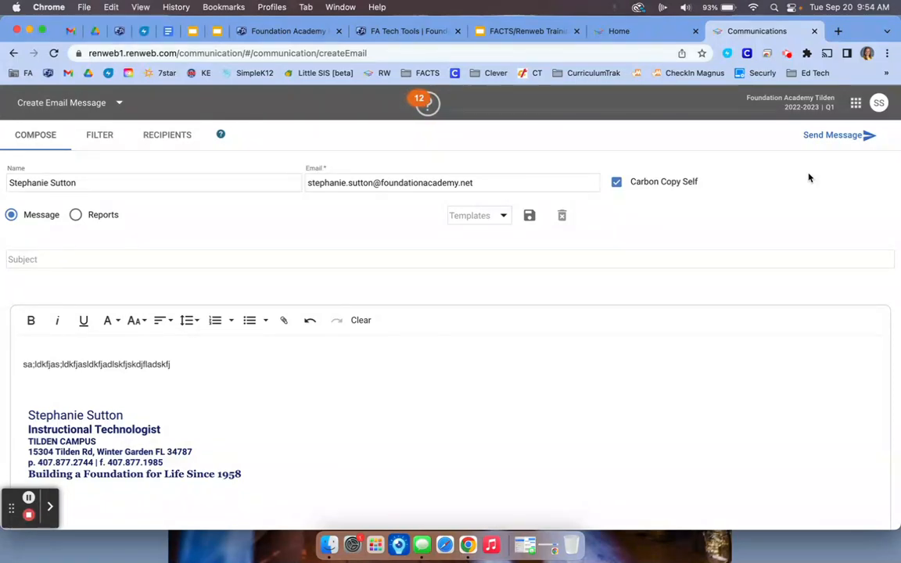
pyautogui.moveTo(619, 31)
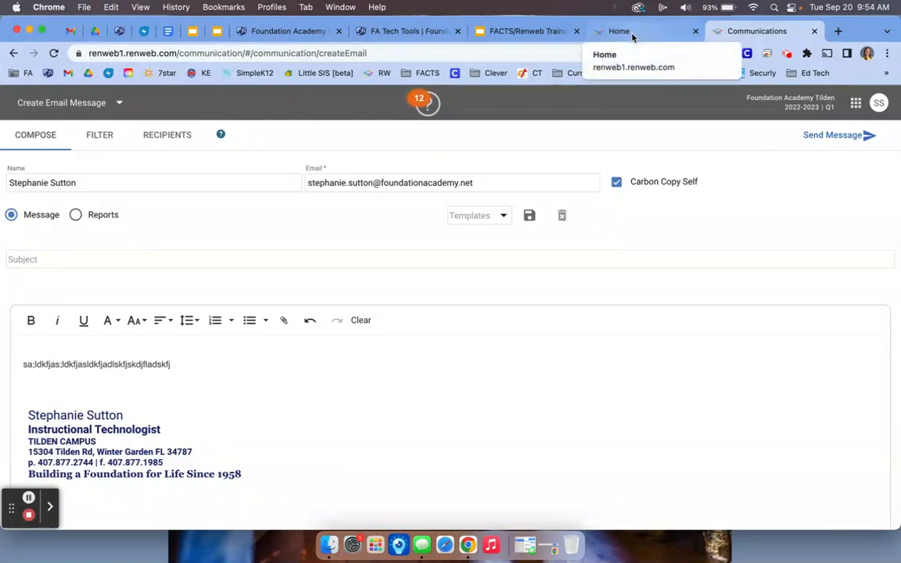
pyautogui.click(619, 31)
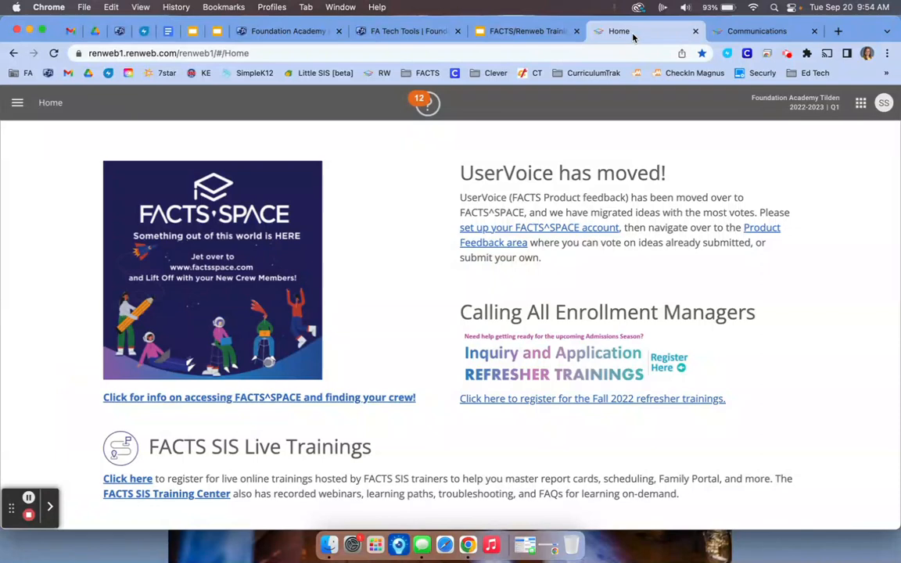
pyautogui.click(17, 102)
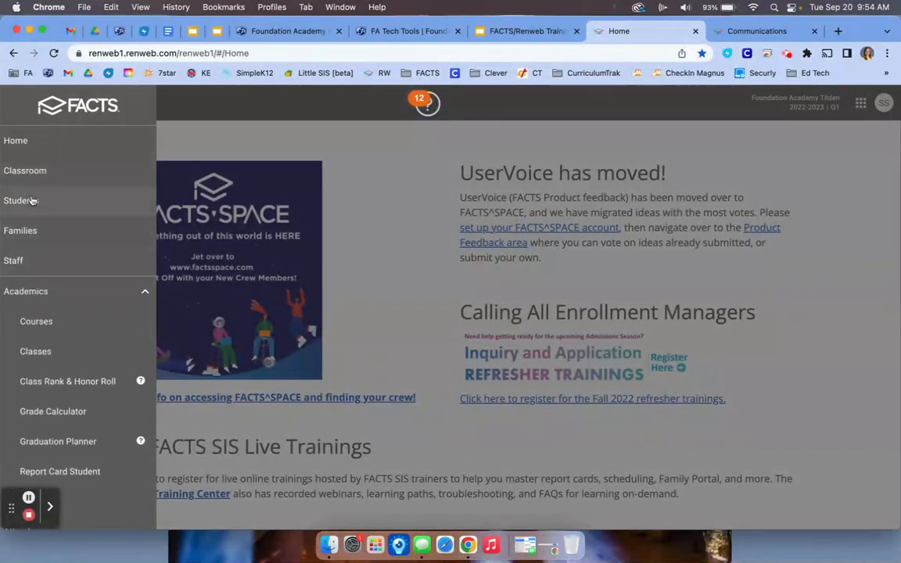
pyautogui.click(21, 200)
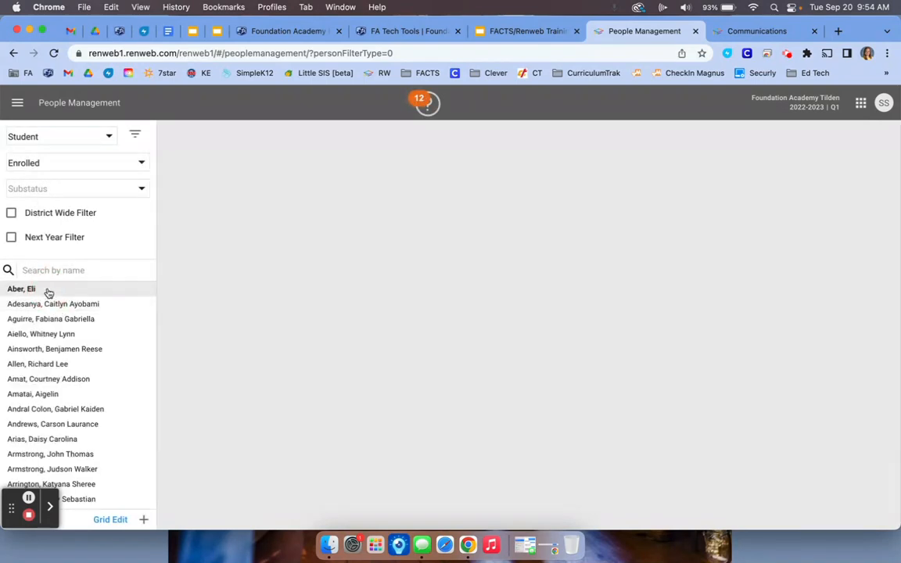
pyautogui.click(21, 289)
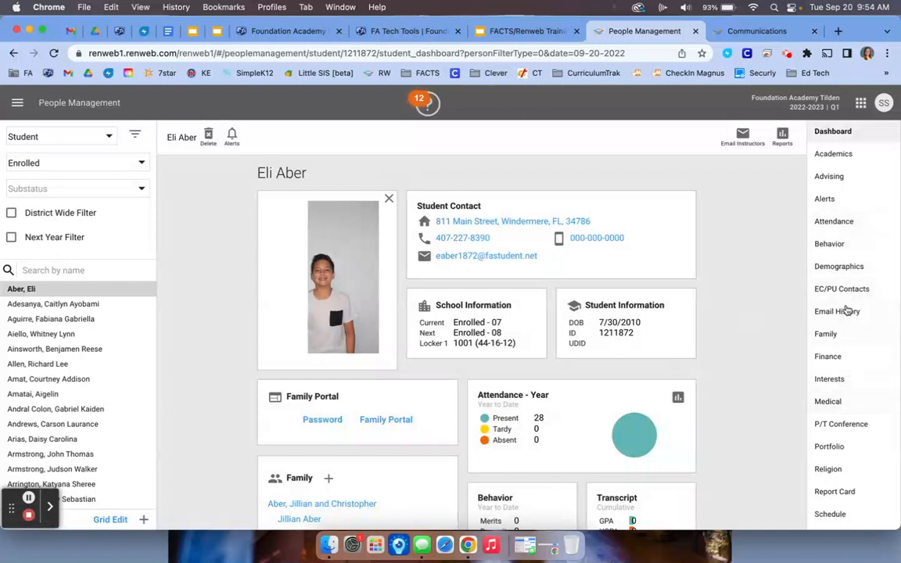
pyautogui.click(837, 311)
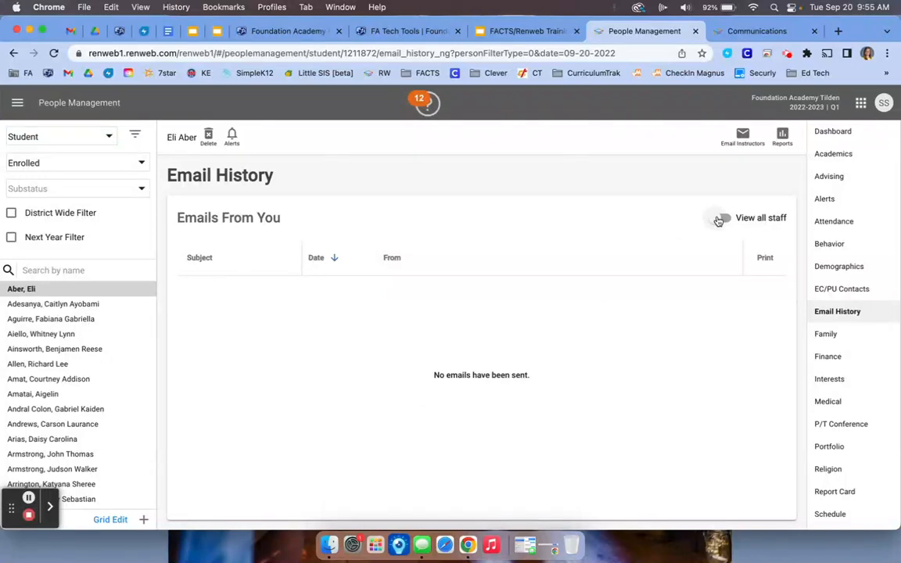
pyautogui.click(718, 217)
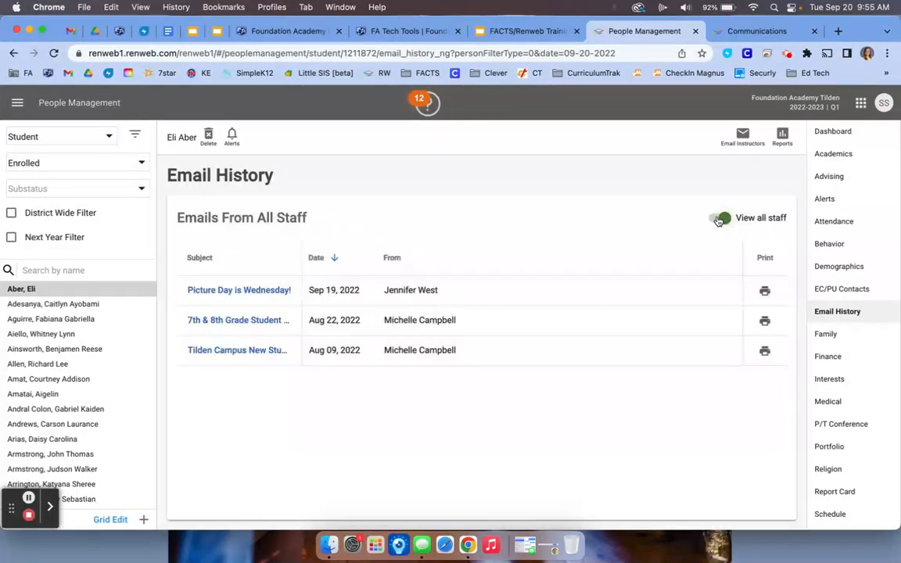
pyautogui.click(719, 217)
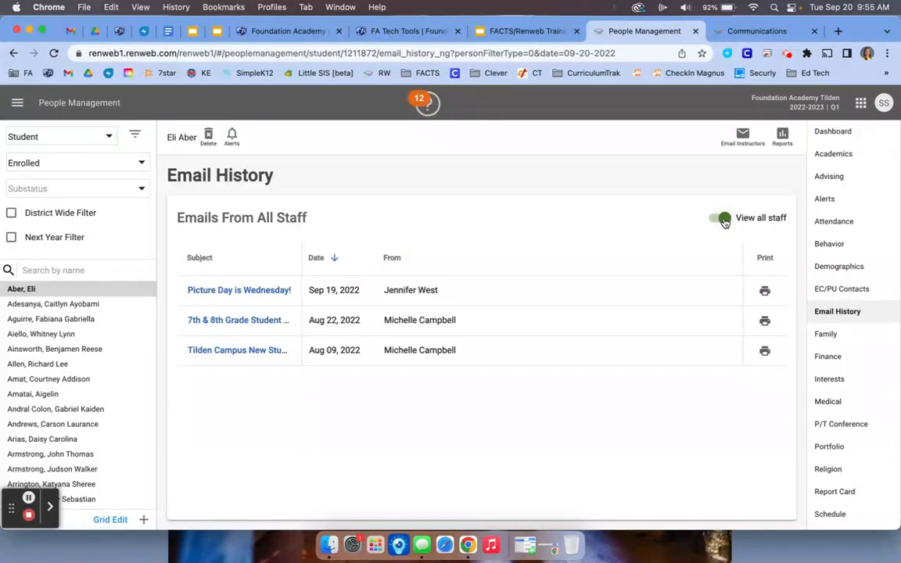
pyautogui.click(833, 130)
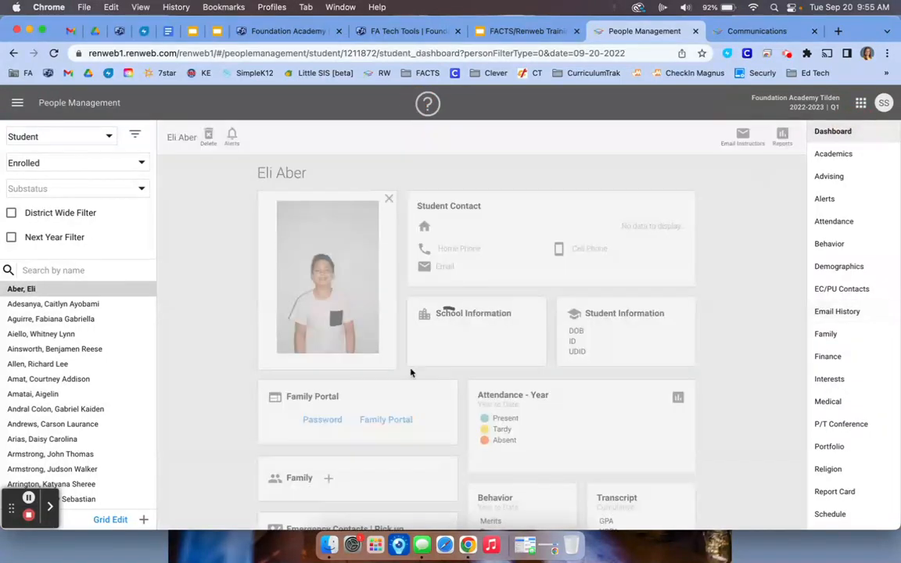
pyautogui.scroll(-3)
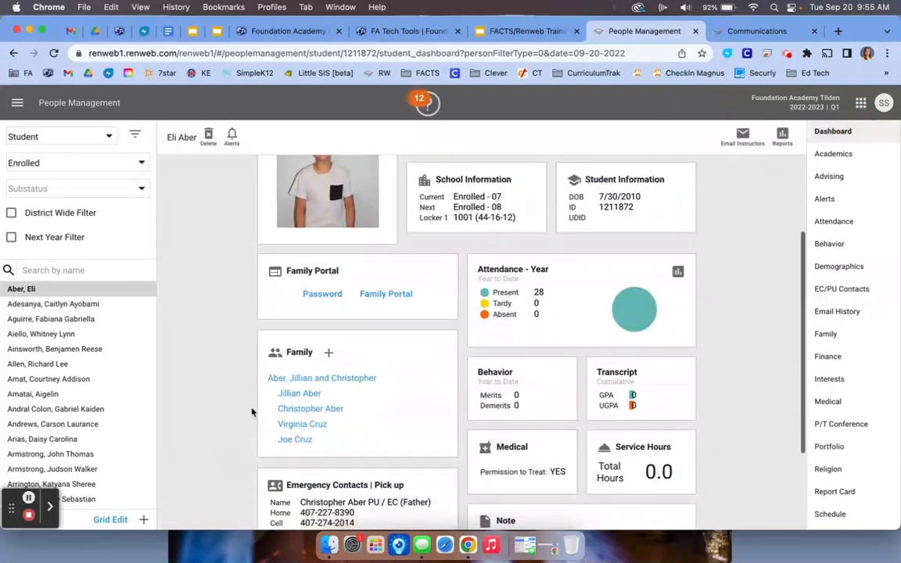
pyautogui.click(300, 393)
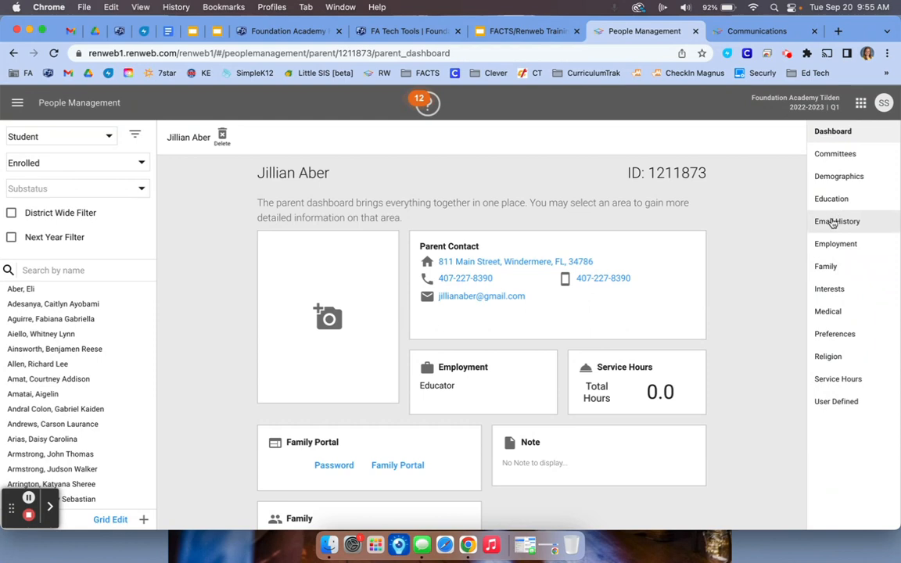
pyautogui.click(837, 222)
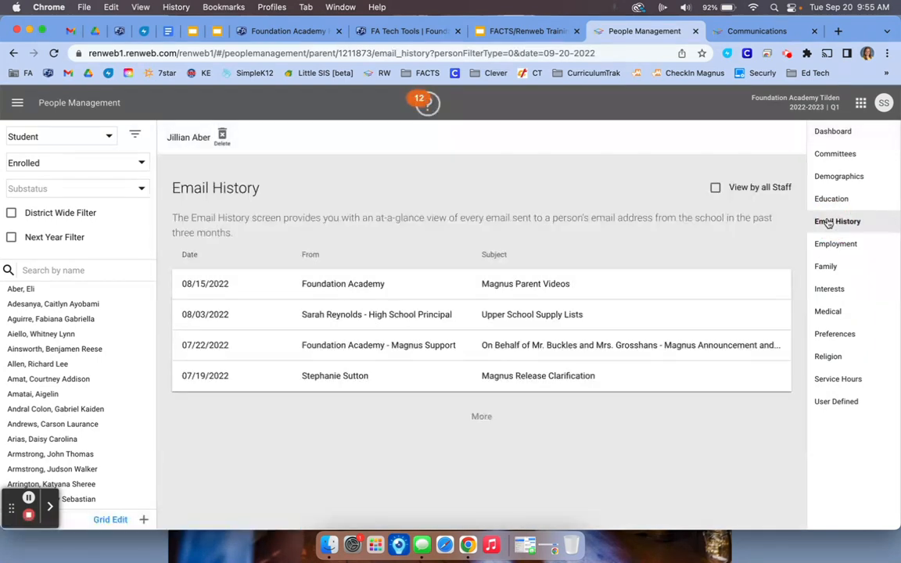